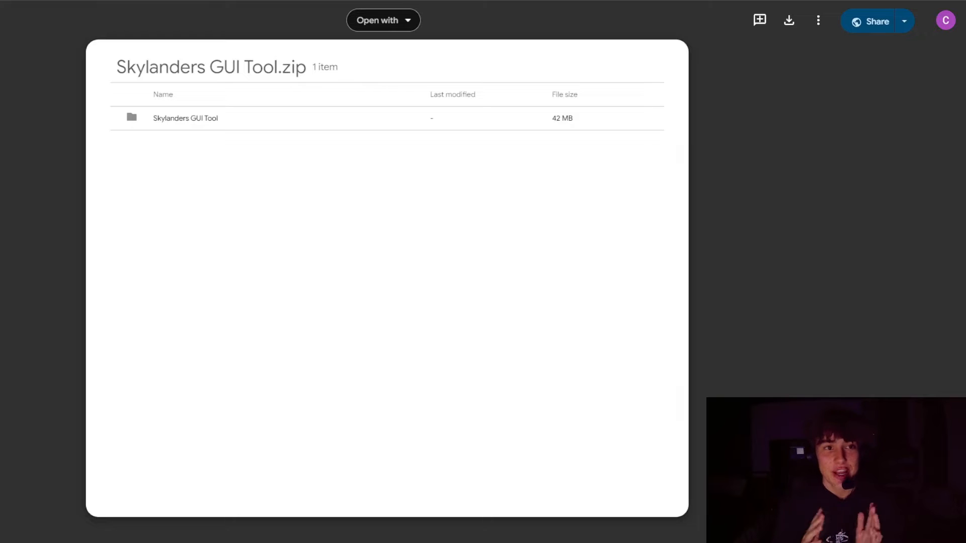
mouse_move(722, 132)
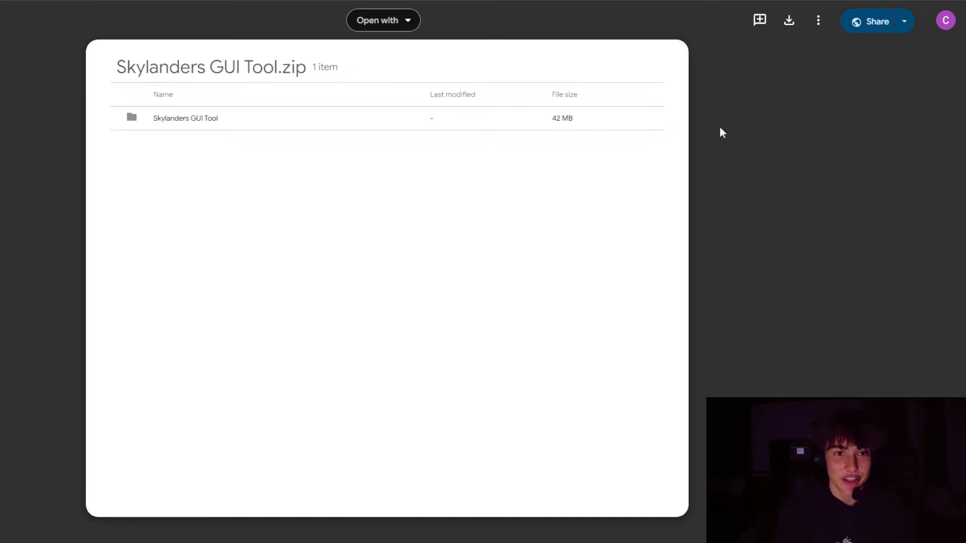
mouse_move(830, 49)
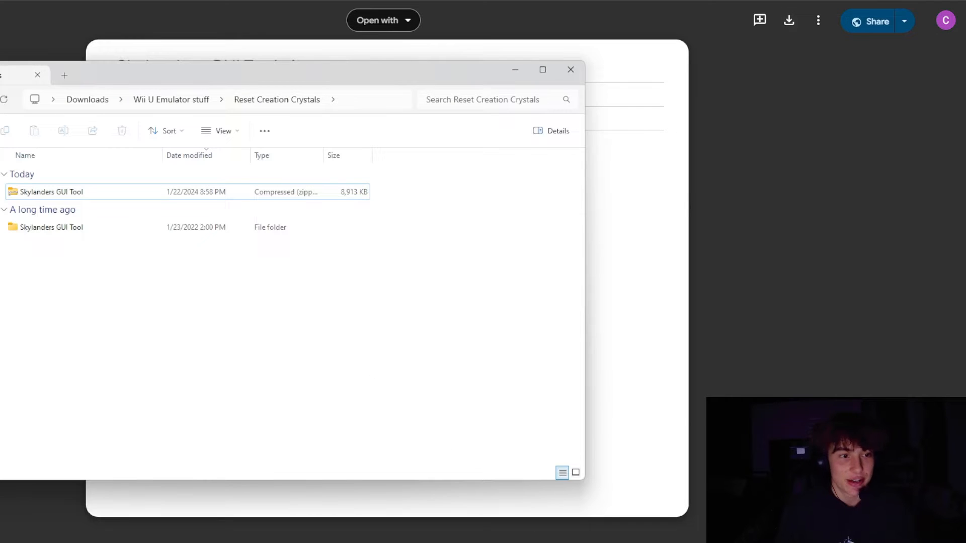
mouse_move(102, 192)
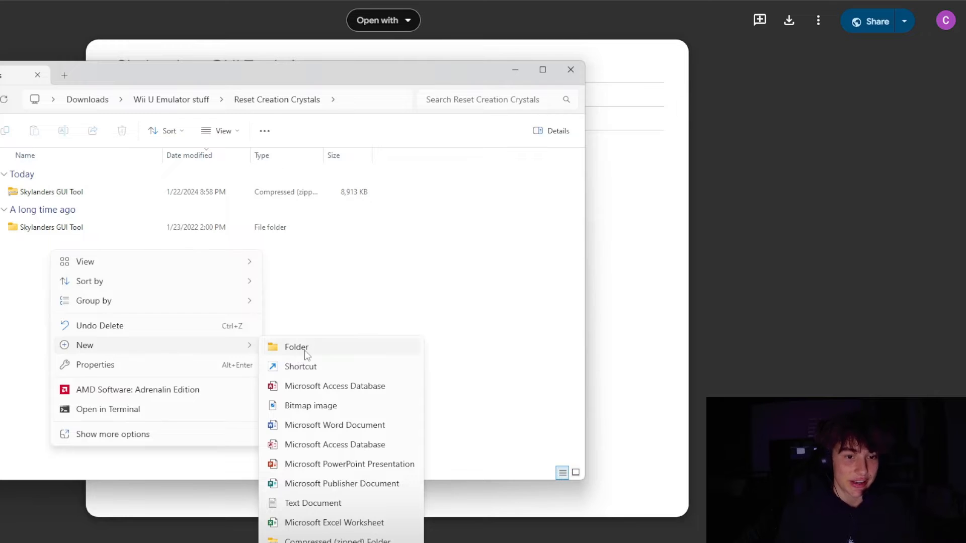
Create a Reset Skylanders folder, open it, and bring up the zip's extended 7-Zip options
left_click(296, 346)
type("Reset Skylanders")
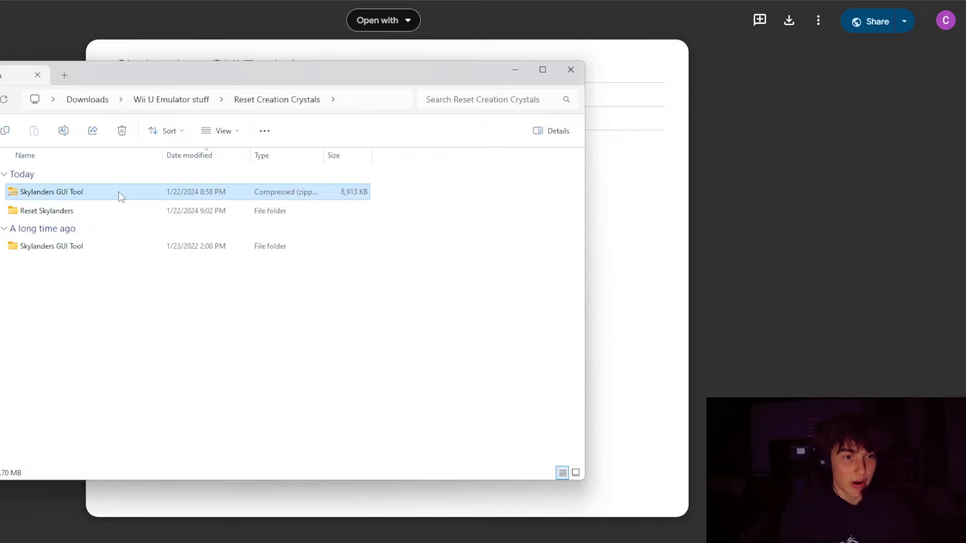
double_click(47, 210)
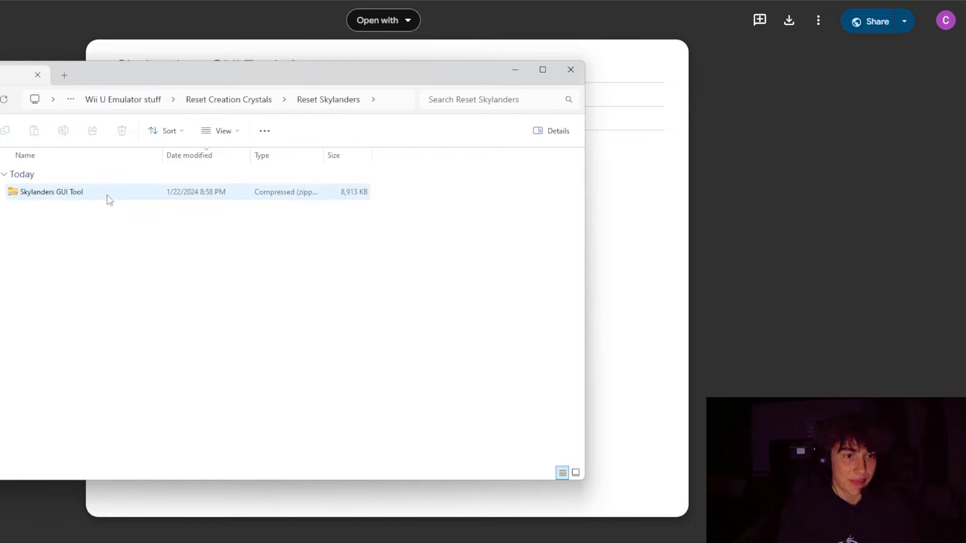
left_click(52, 191)
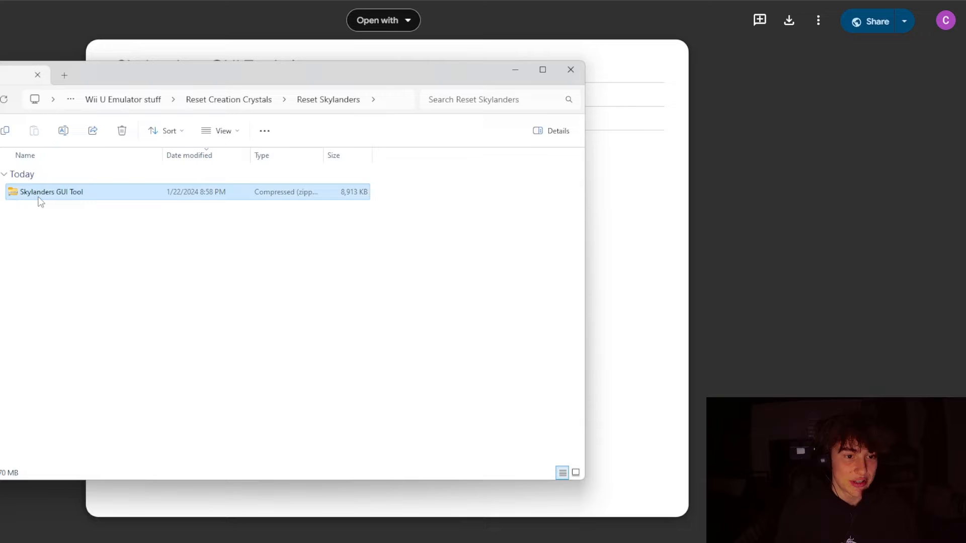
right_click(52, 191)
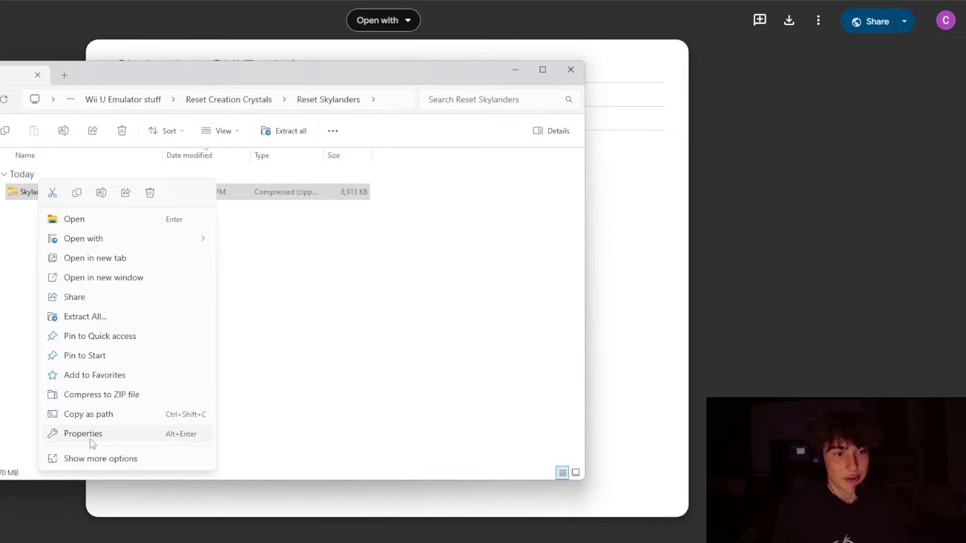
left_click(99, 458)
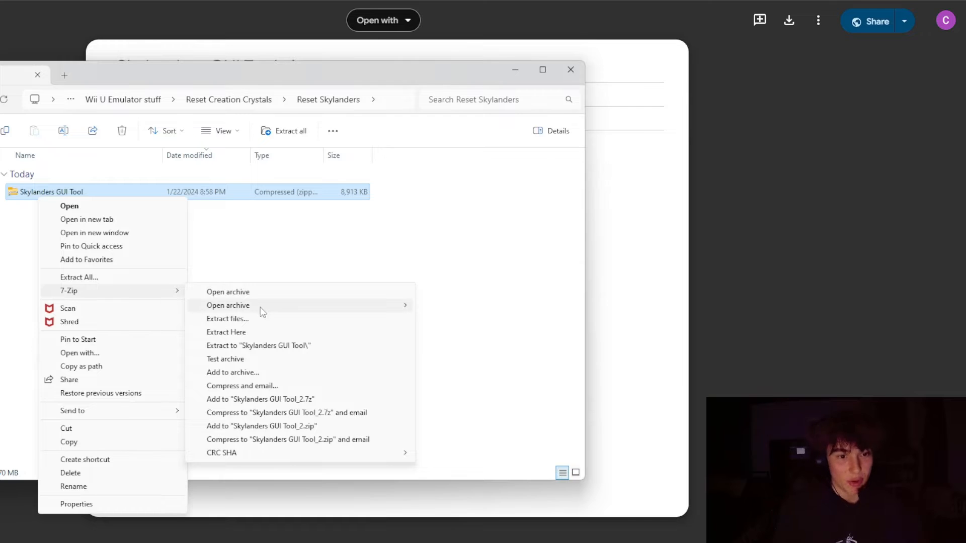
Extract the zip to 'Skylanders GUI Tool\' and launch SkylandersGUITool.exe from it
left_click(226, 332)
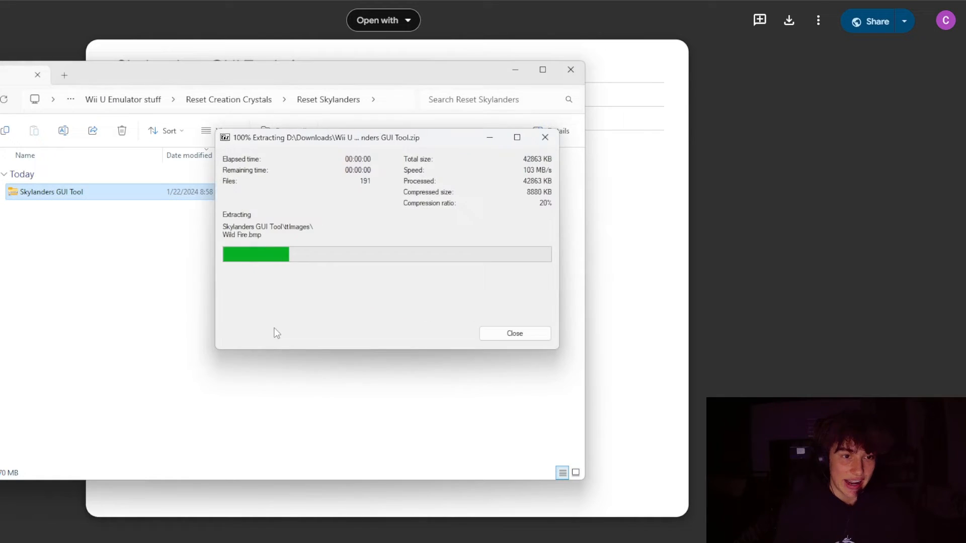
left_click(513, 333)
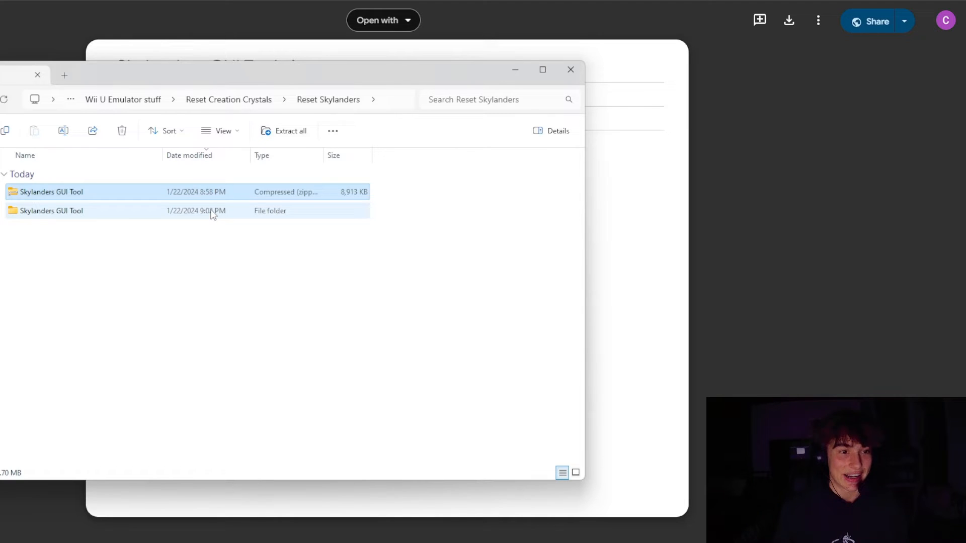
double_click(52, 210)
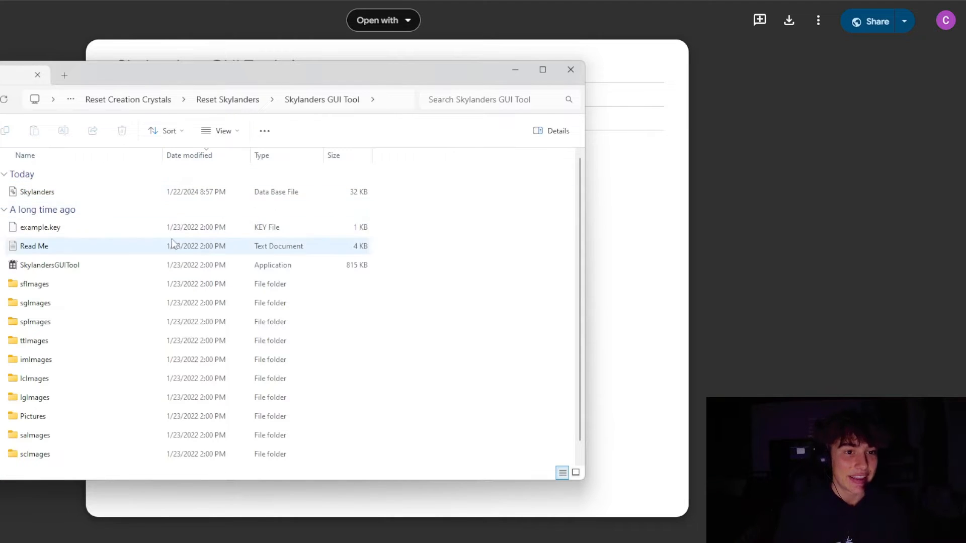
left_click(50, 265)
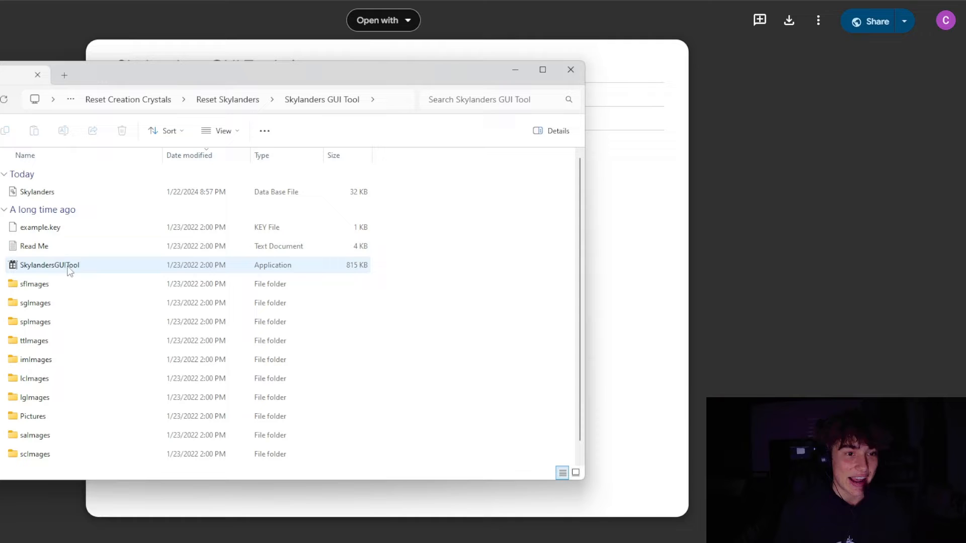
mouse_move(49, 265)
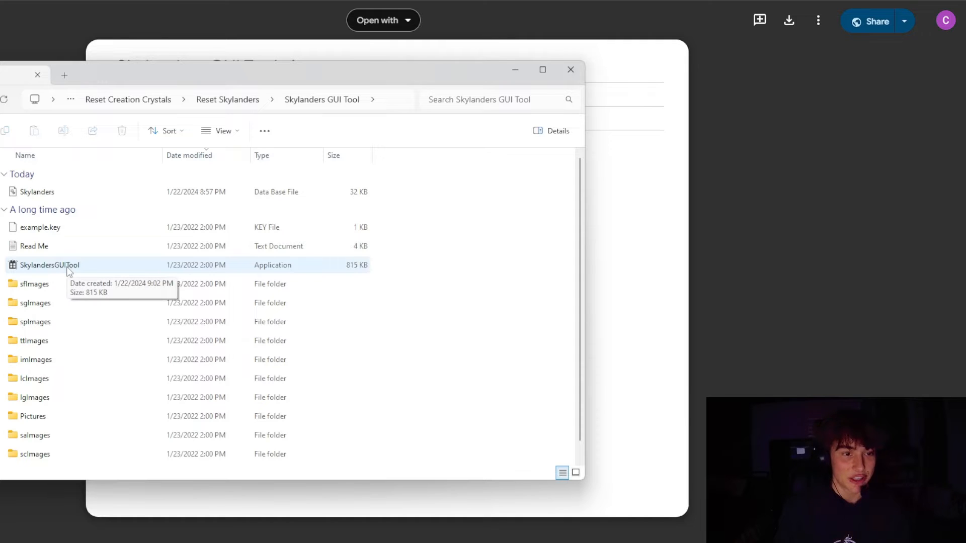
double_click(49, 265)
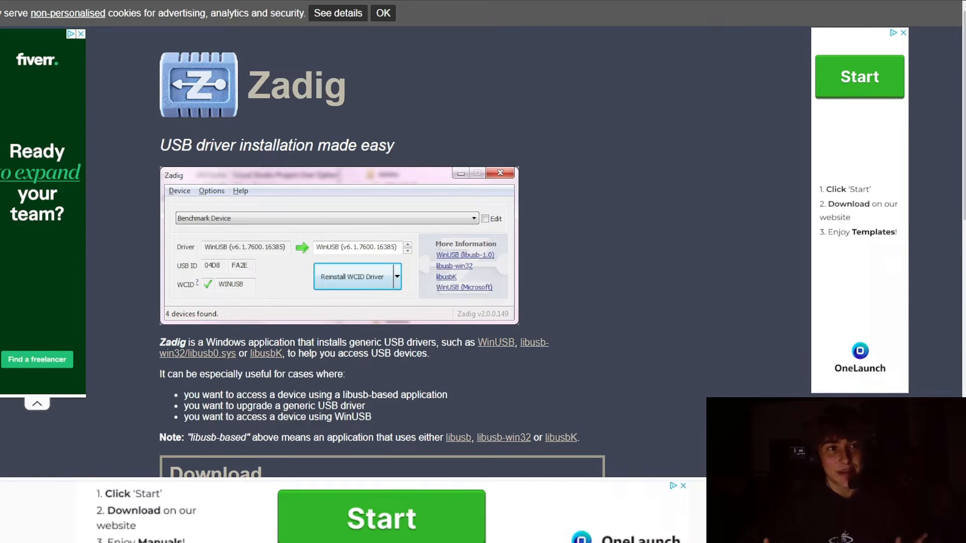
Scroll the Zadig homepage down to the Download section listing Zadig 2.8
scroll("down", 3)
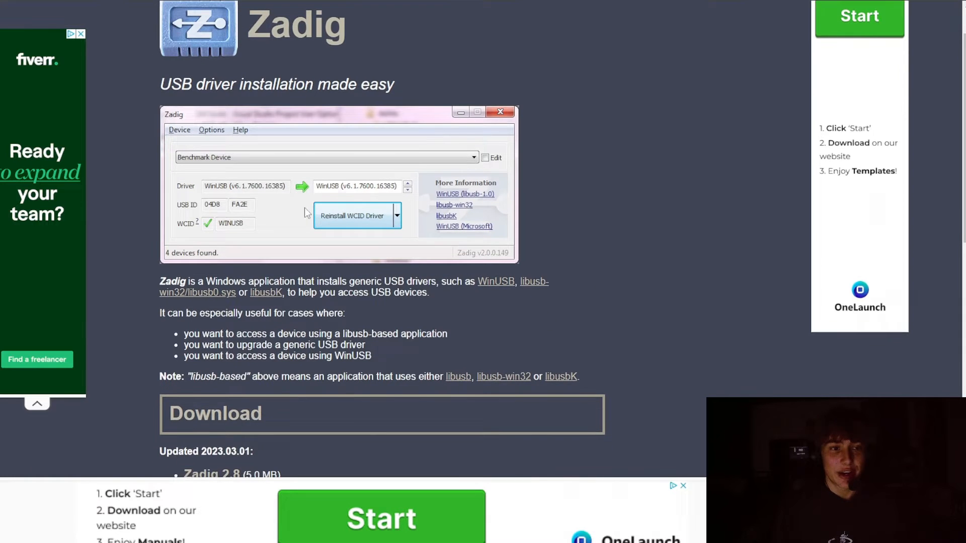
scroll("down", 3)
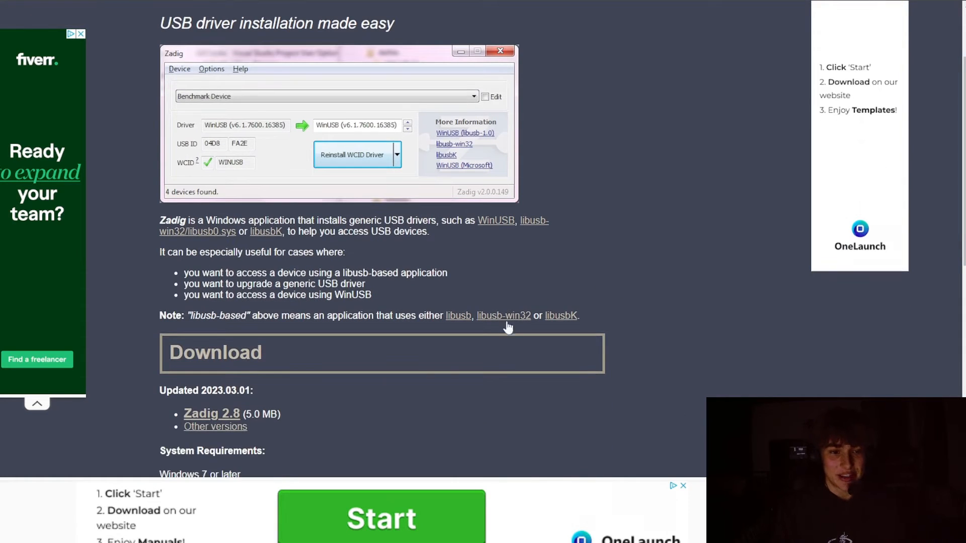
scroll("down", 3)
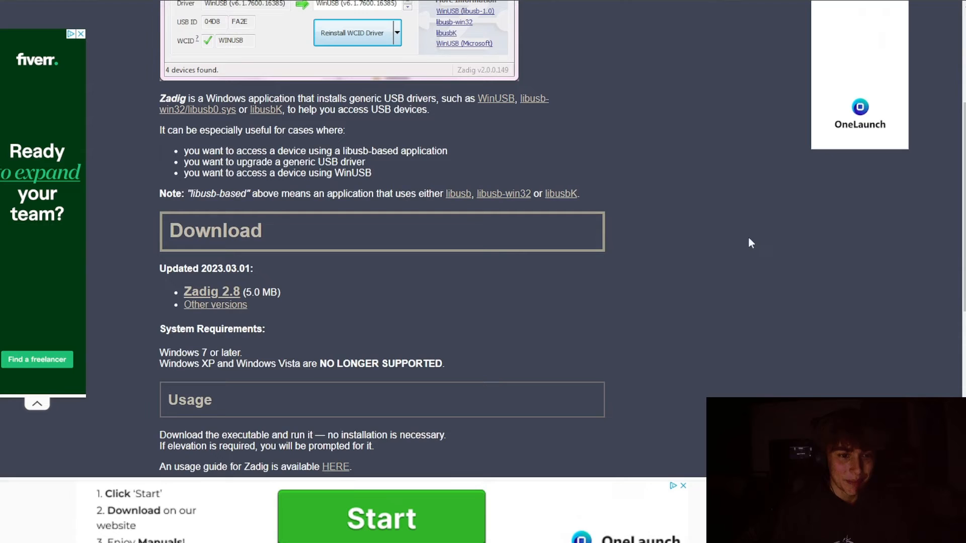
mouse_move(237, 301)
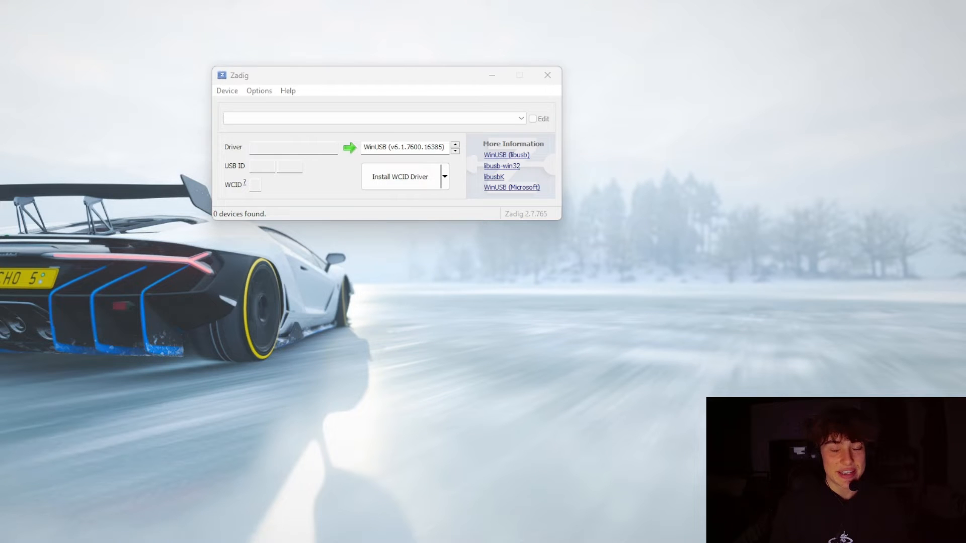
List all devices, select Spyro Porta, and replace its HidUsb driver with libusbK (v3.1.0.0)
left_click(369, 119)
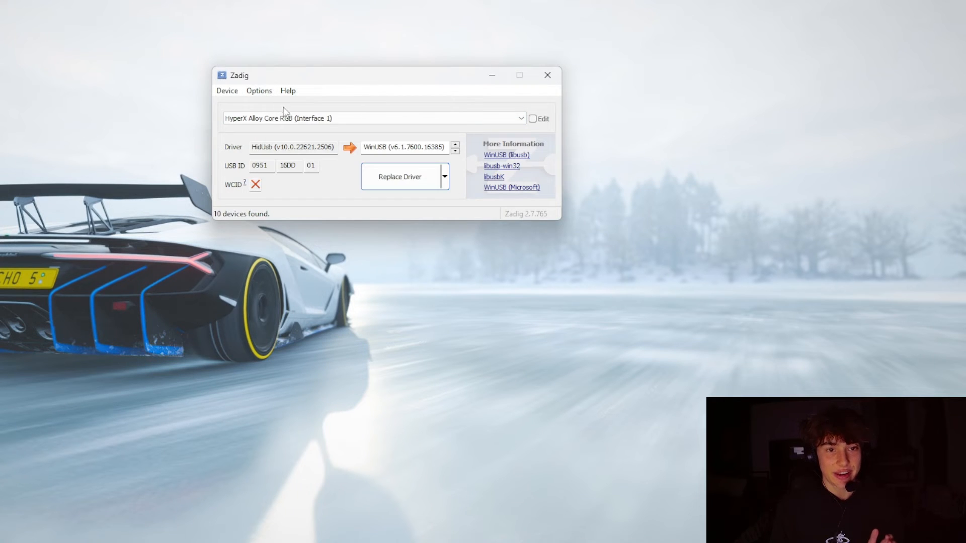
left_click(521, 118)
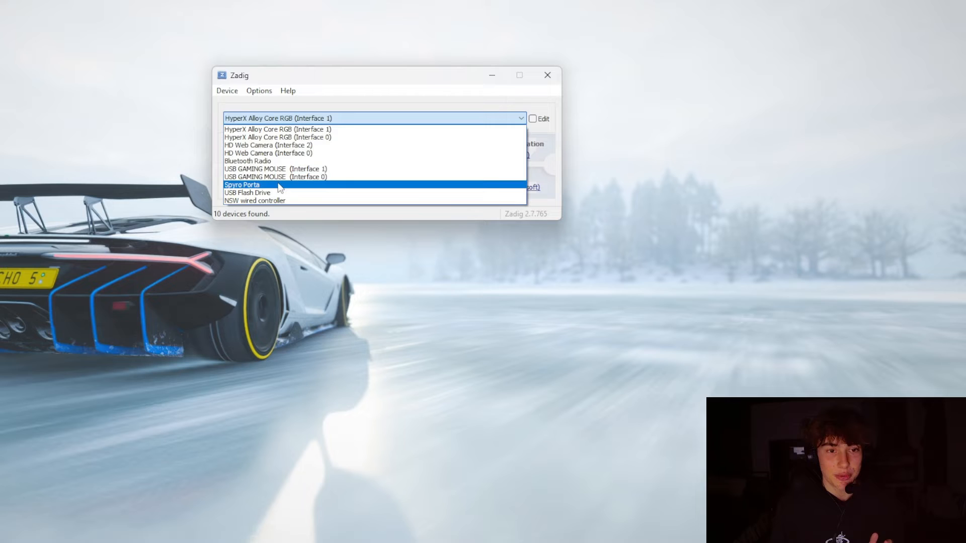
left_click(242, 185)
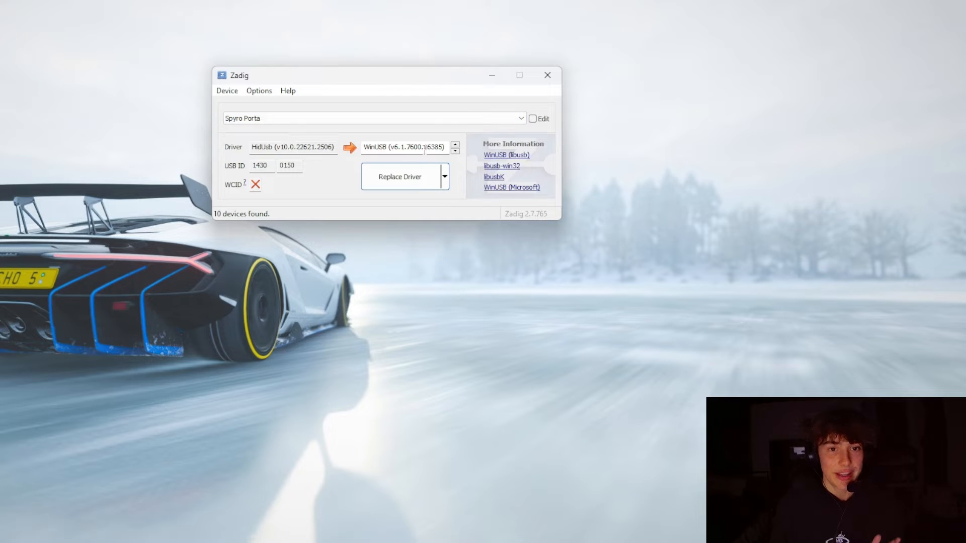
left_click(455, 145)
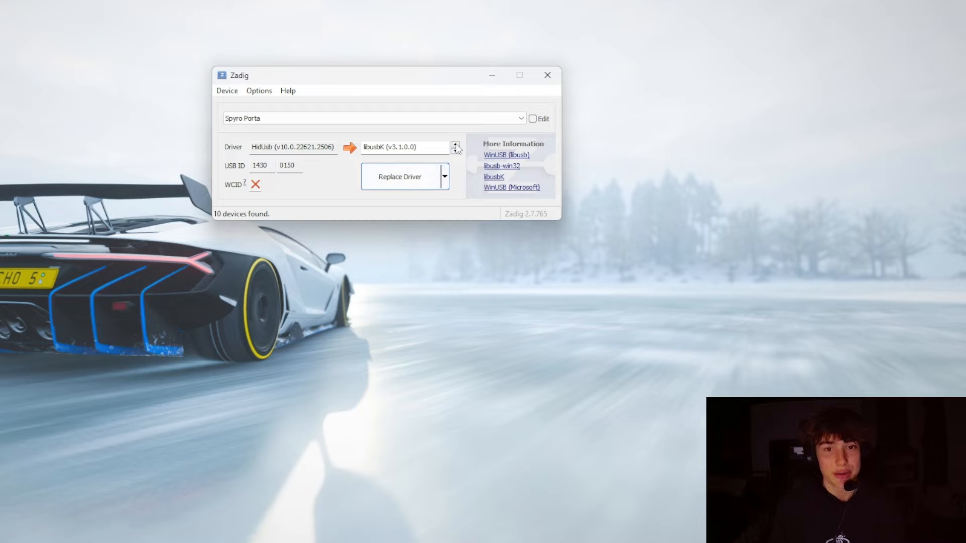
left_click(455, 145)
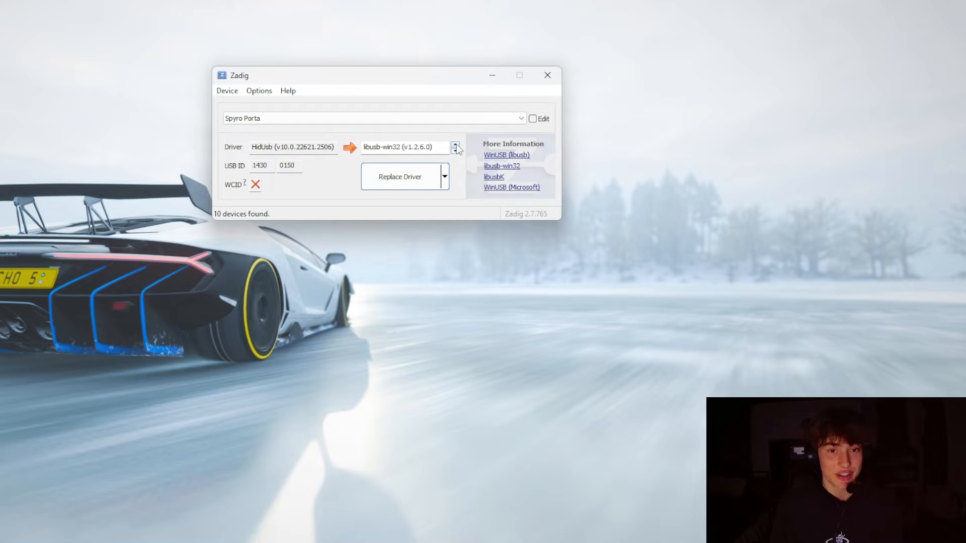
left_click(455, 144)
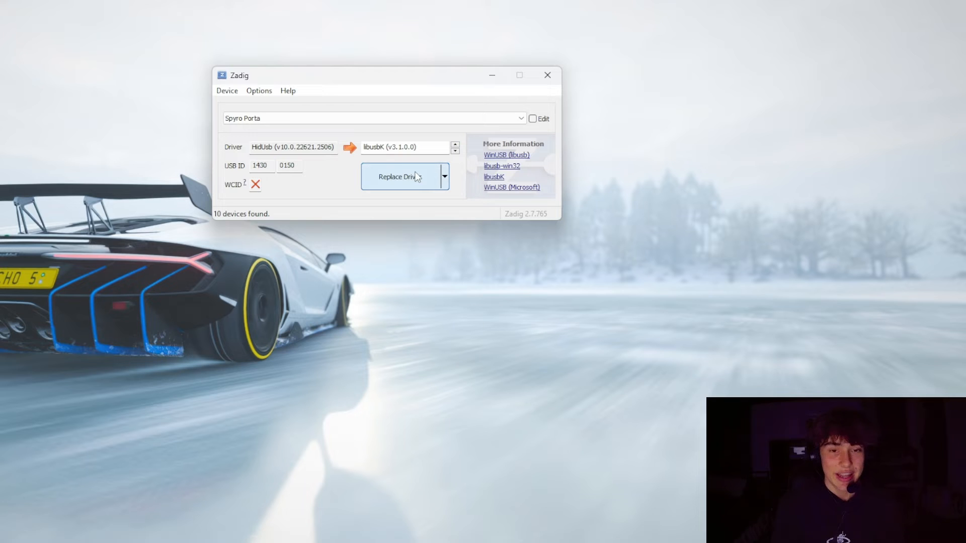
mouse_move(819, 290)
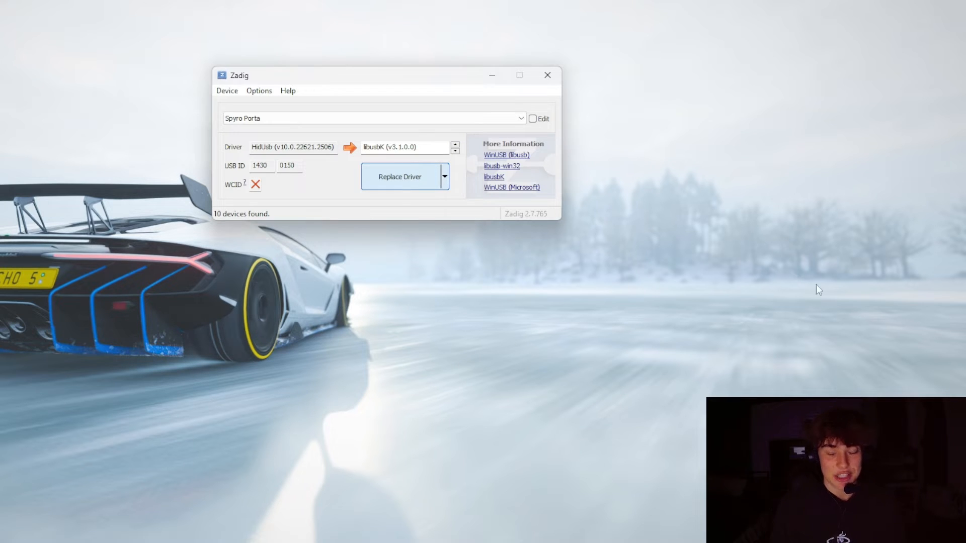
left_click(398, 177)
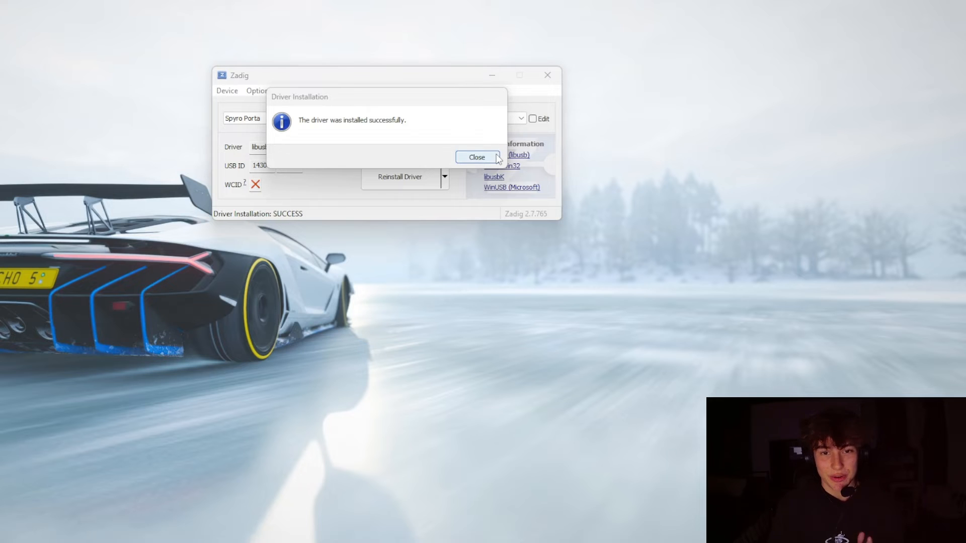
Dismiss the message confirming libusbK was installed for the Spyro Porta
left_click(477, 157)
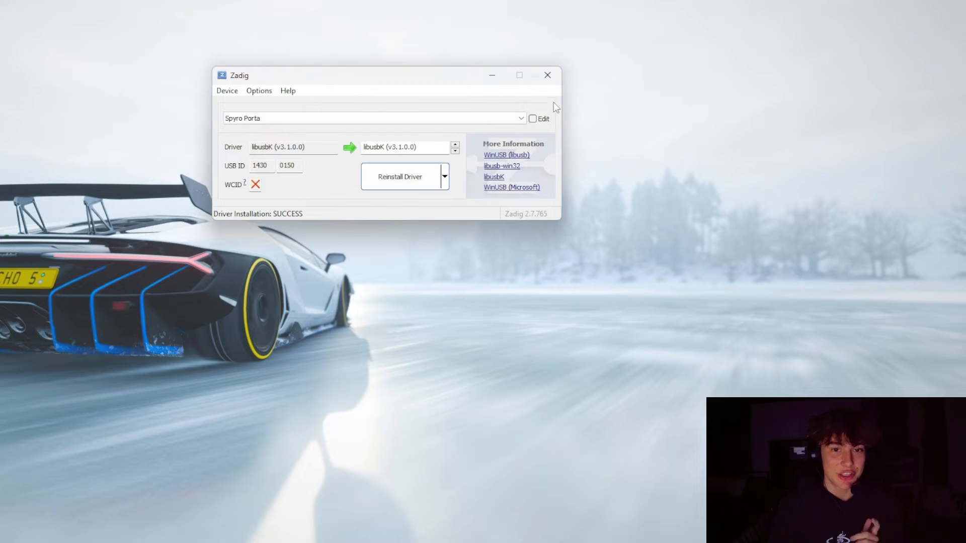
left_click(546, 74)
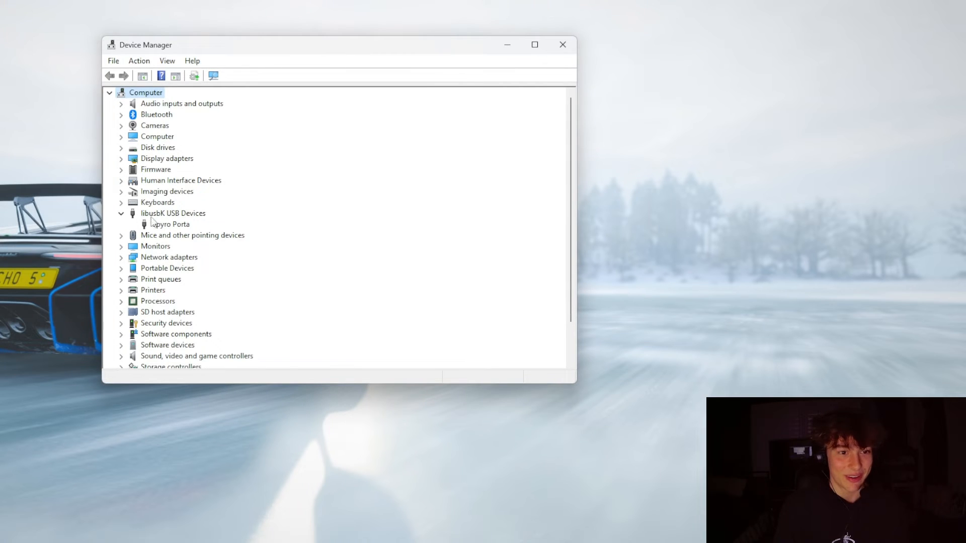
Open Spyro Porta's libusbK driver properties and launch the Update Driver wizard
double_click(171, 223)
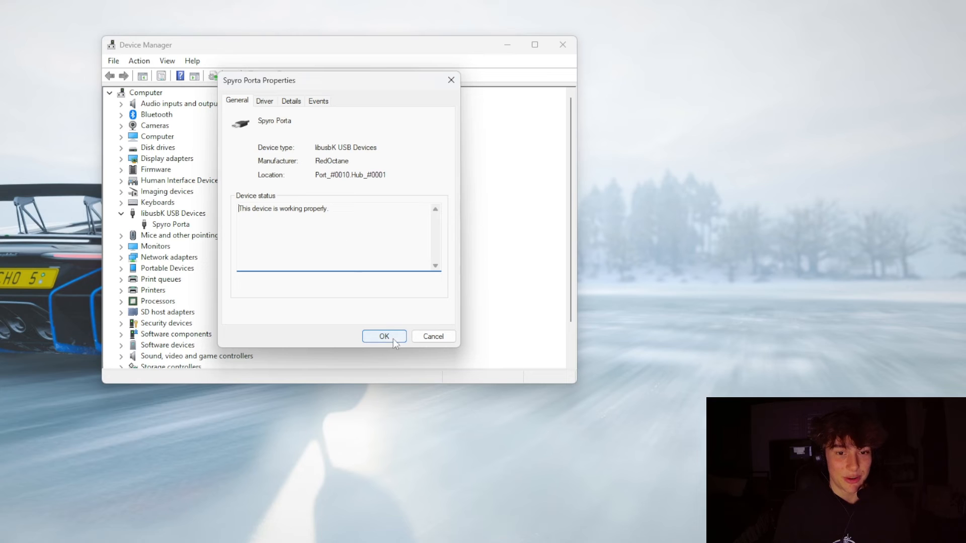
left_click(264, 100)
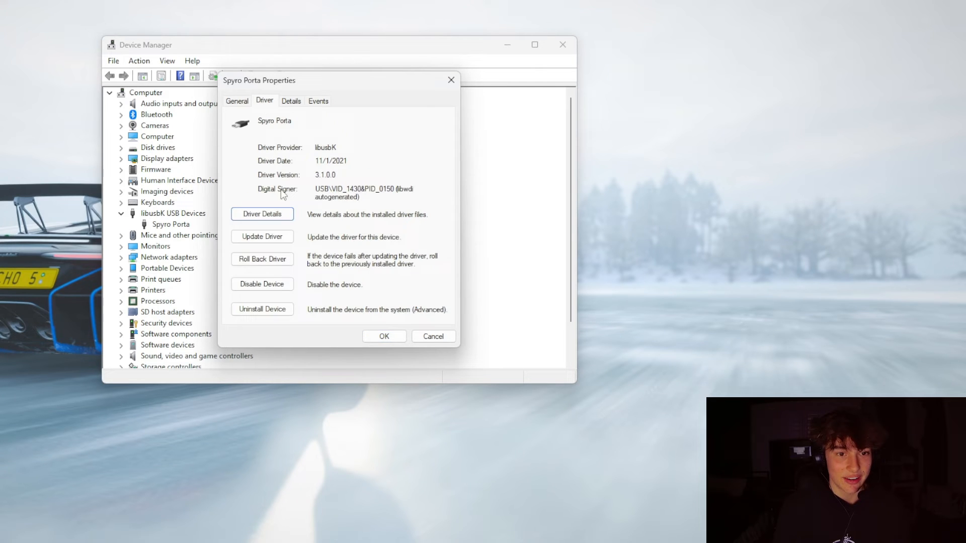
left_click(262, 236)
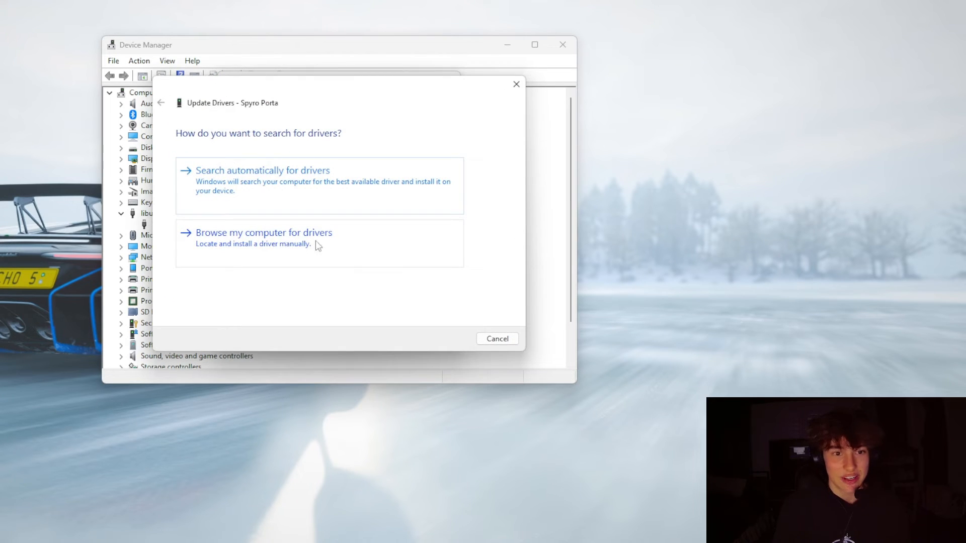
Pick USB Input Device as Spyro Porta's driver, close the dialogs, and exit Device Manager
left_click(263, 232)
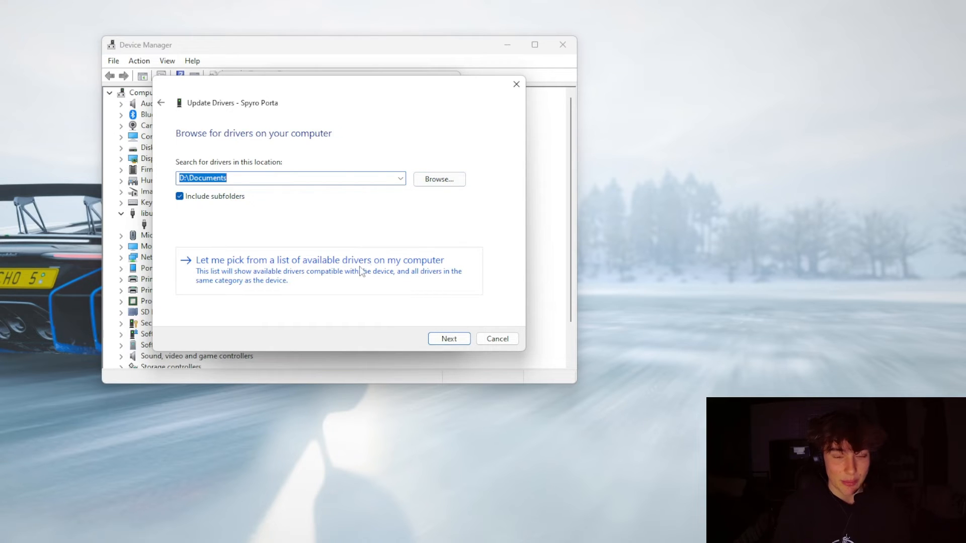
left_click(320, 260)
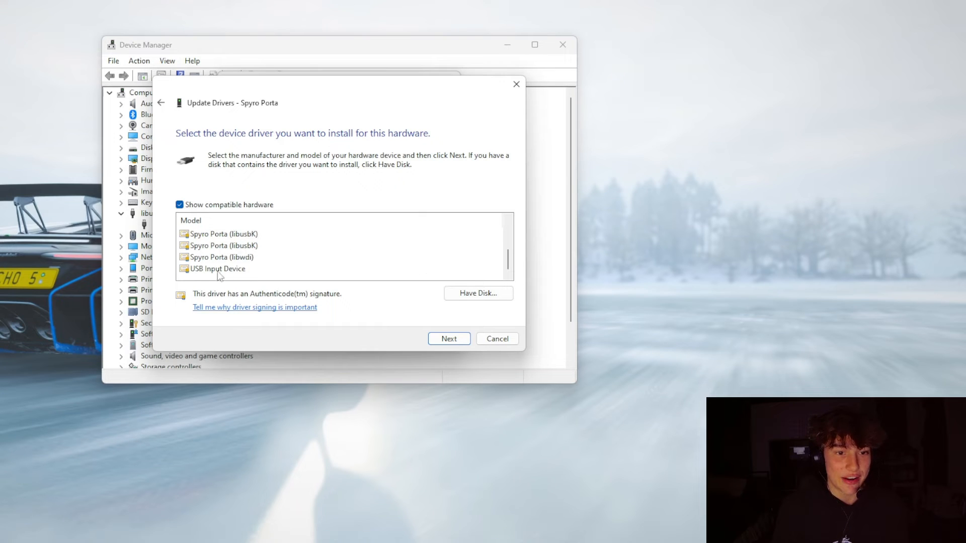
left_click(449, 338)
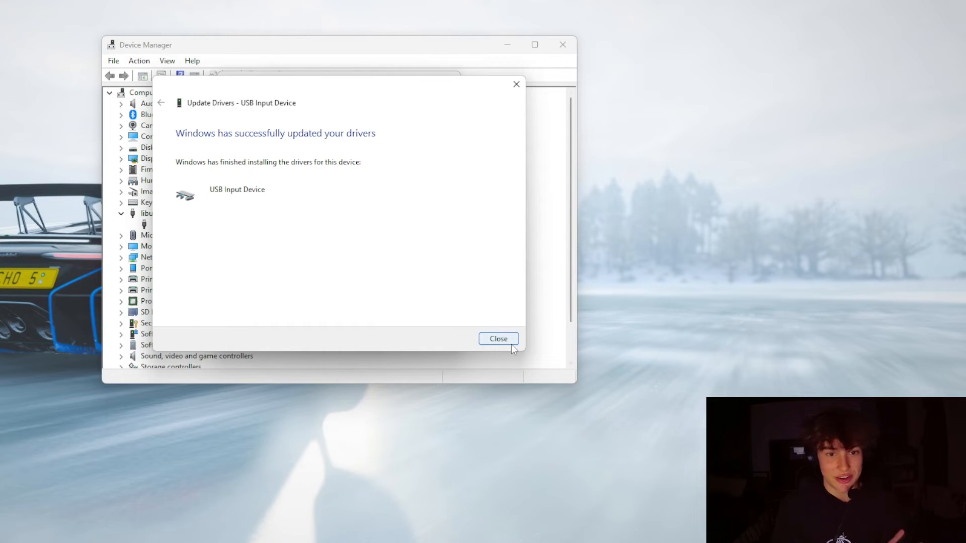
left_click(498, 338)
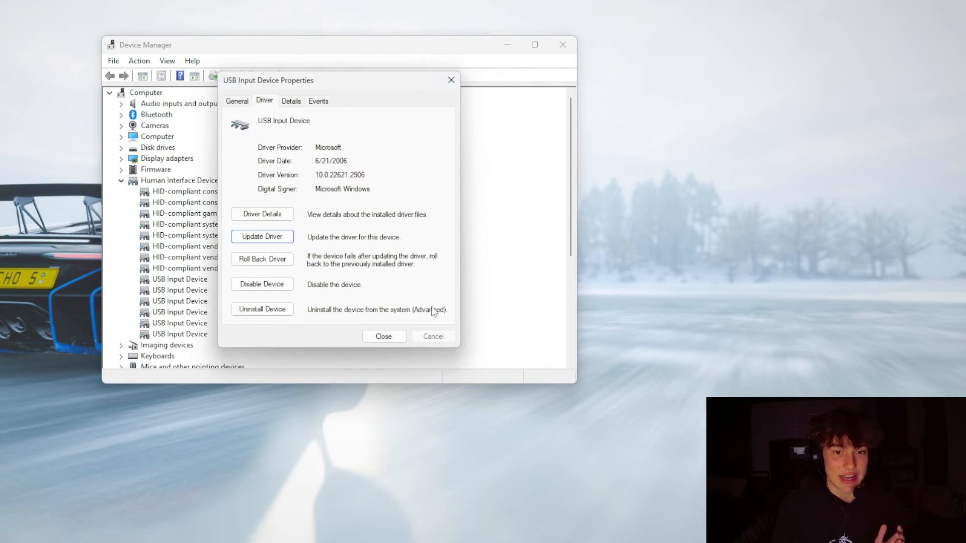
left_click(384, 337)
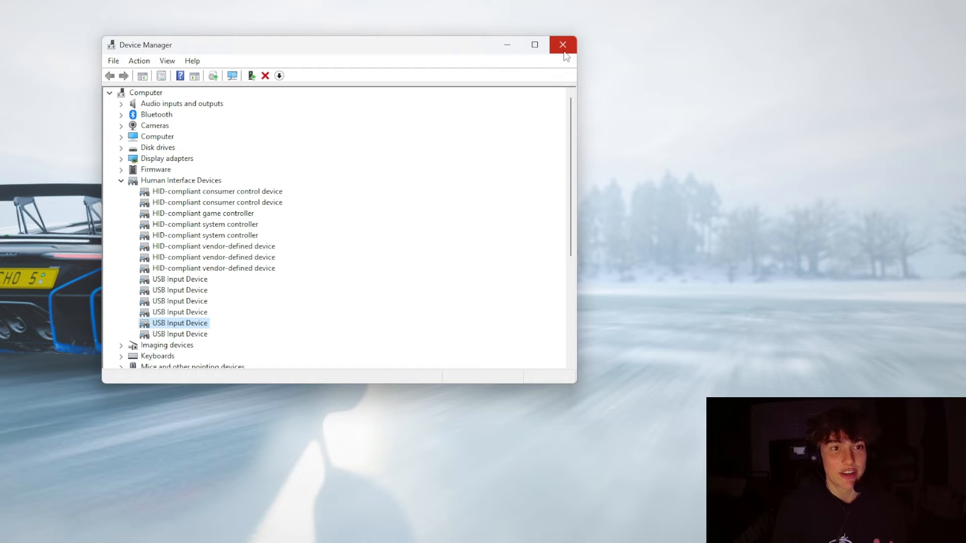
mouse_move(561, 44)
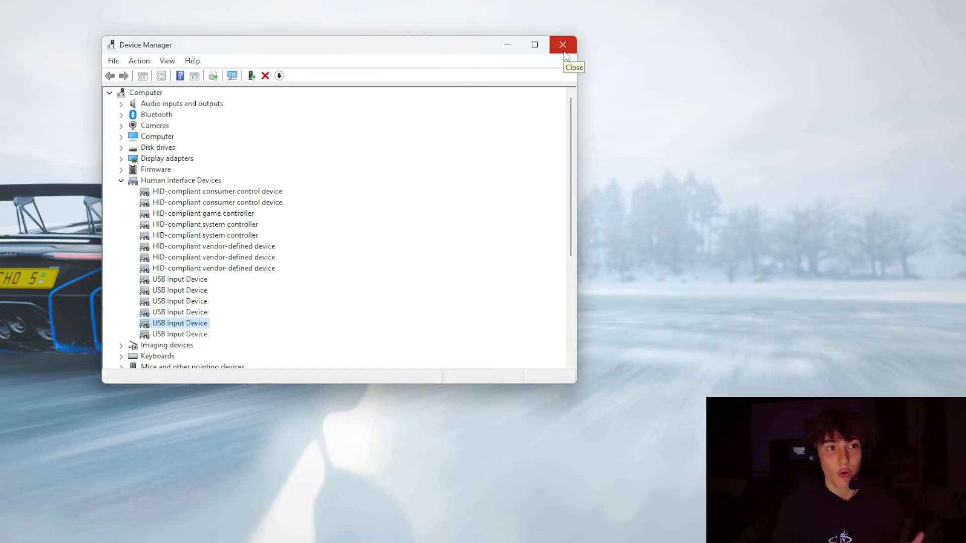
left_click(562, 44)
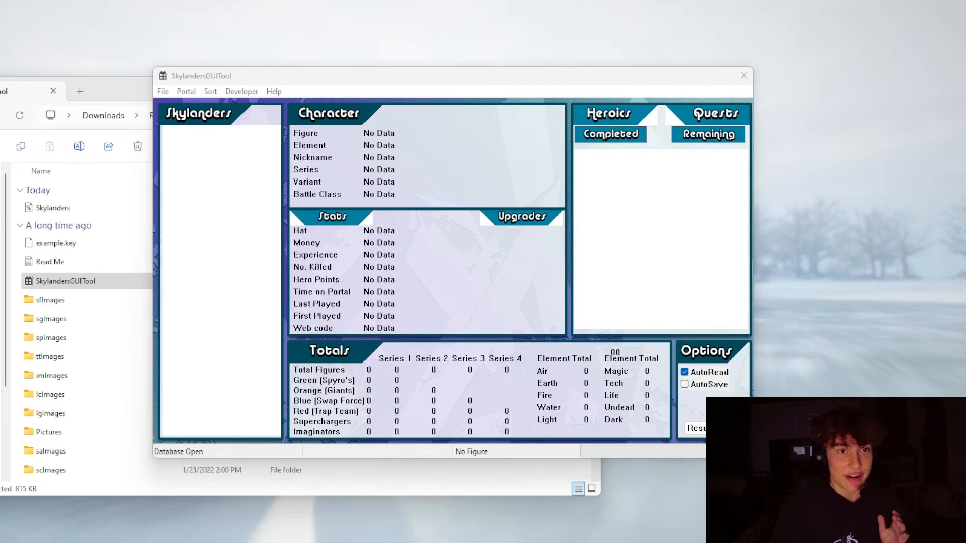
Read the Crystal - Air figure (Imaginators, Ninja class, 15 money) from the portal
left_click(186, 91)
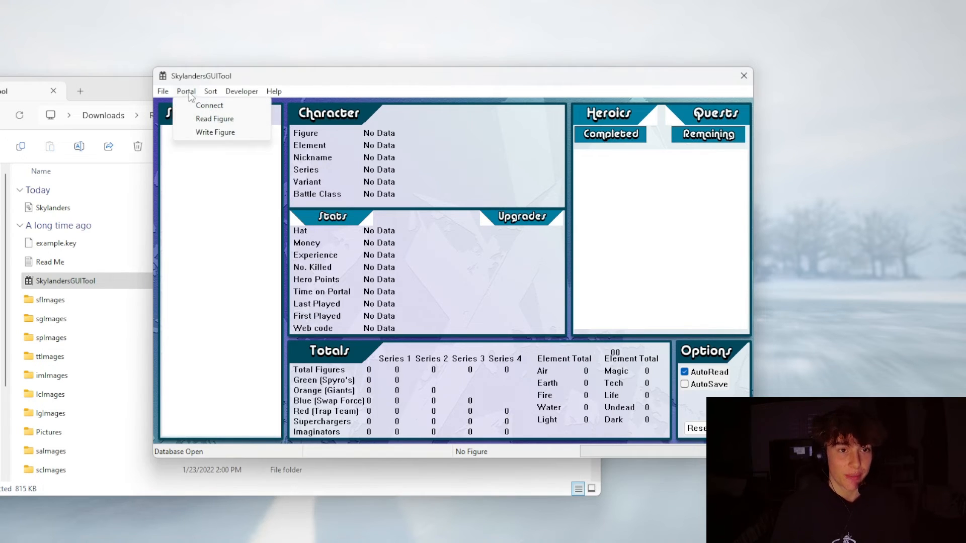
left_click(209, 105)
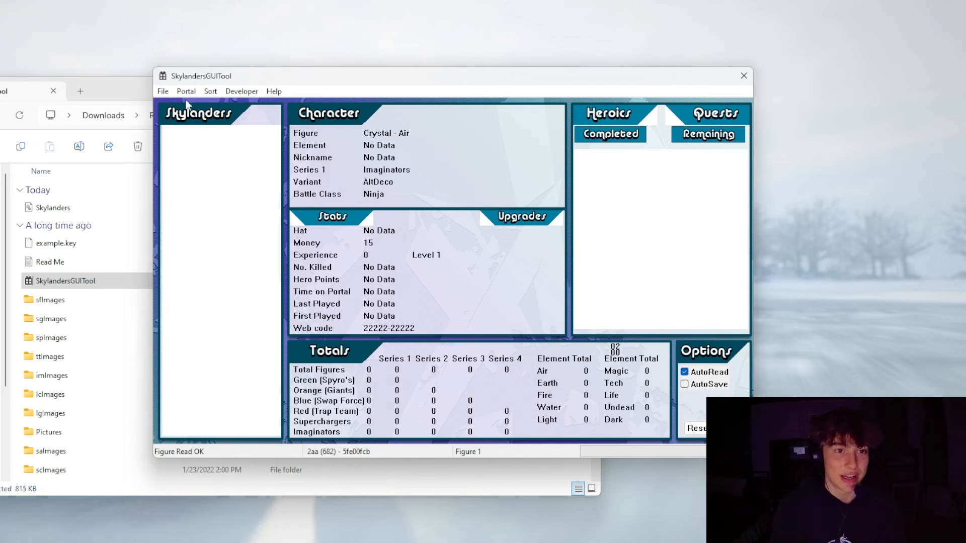
mouse_move(293, 173)
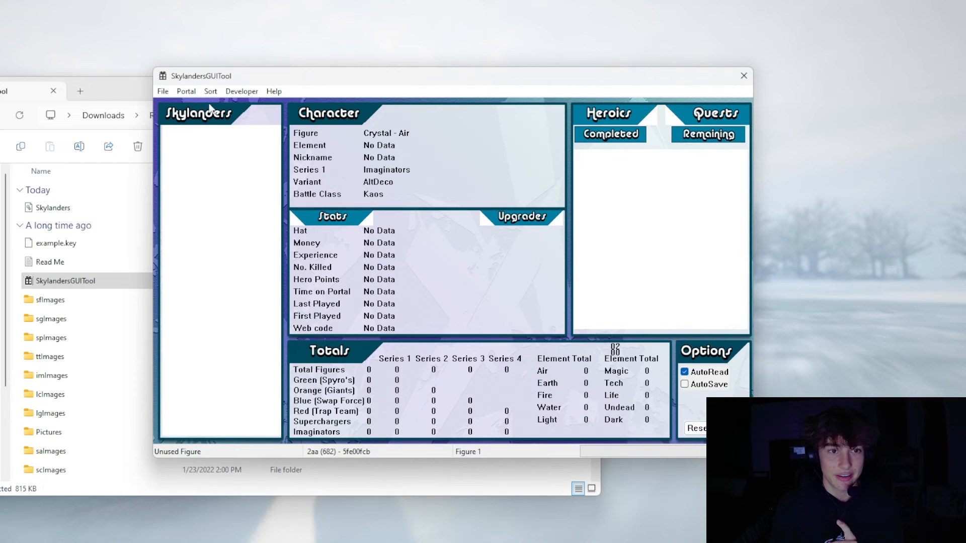
Write the reset Crystal - Air data onto the crystal using Portal > Write Figure
left_click(186, 91)
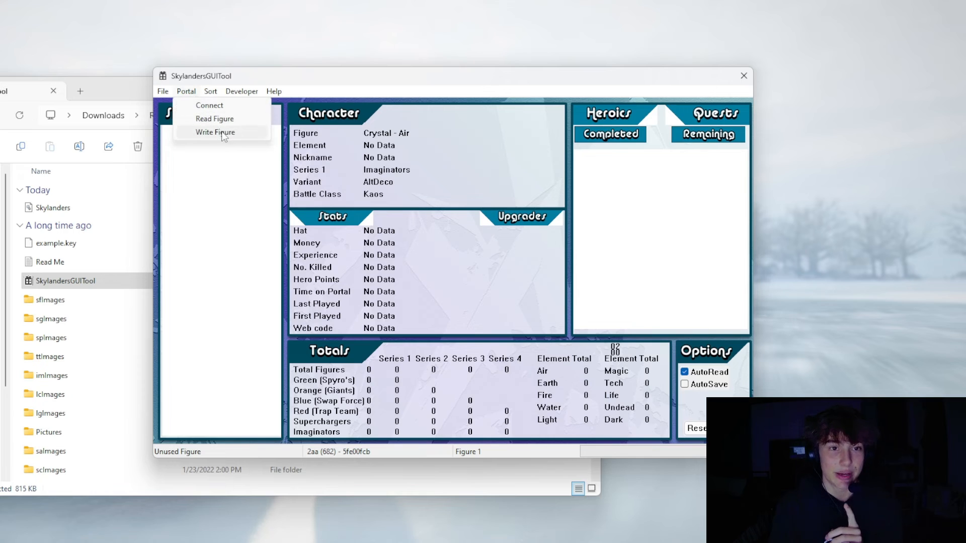
left_click(215, 132)
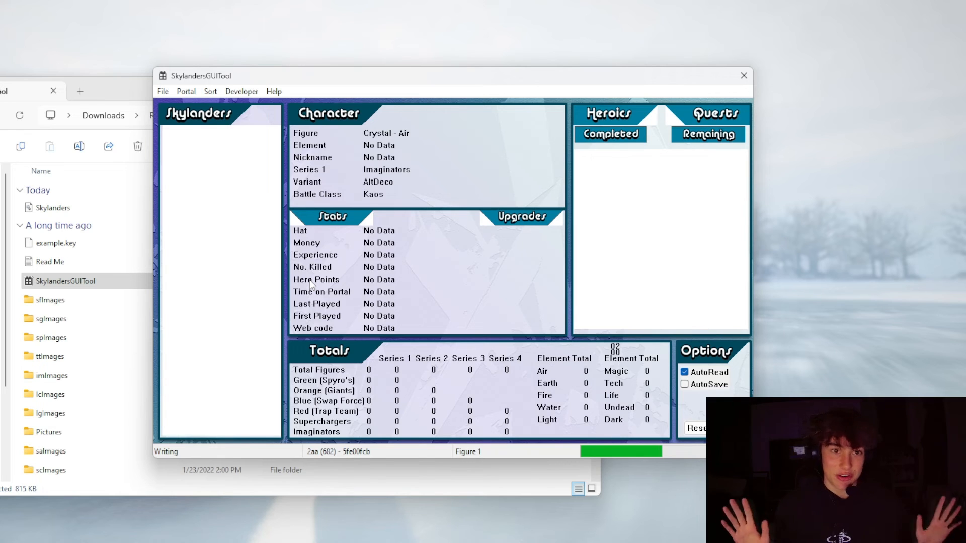
mouse_move(242, 261)
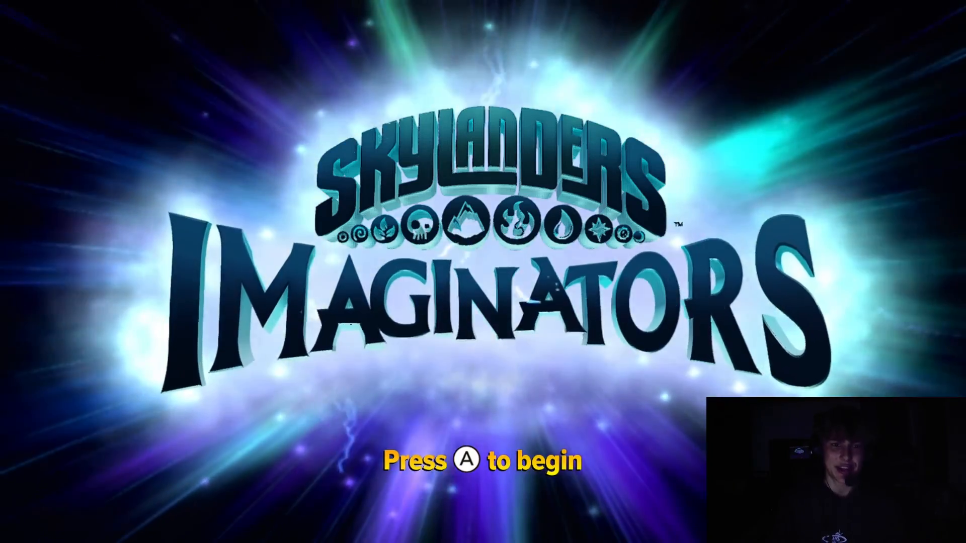
Press A at the Skylanders Imaginators title screen to reach the Portal of Power prompt
key("A")
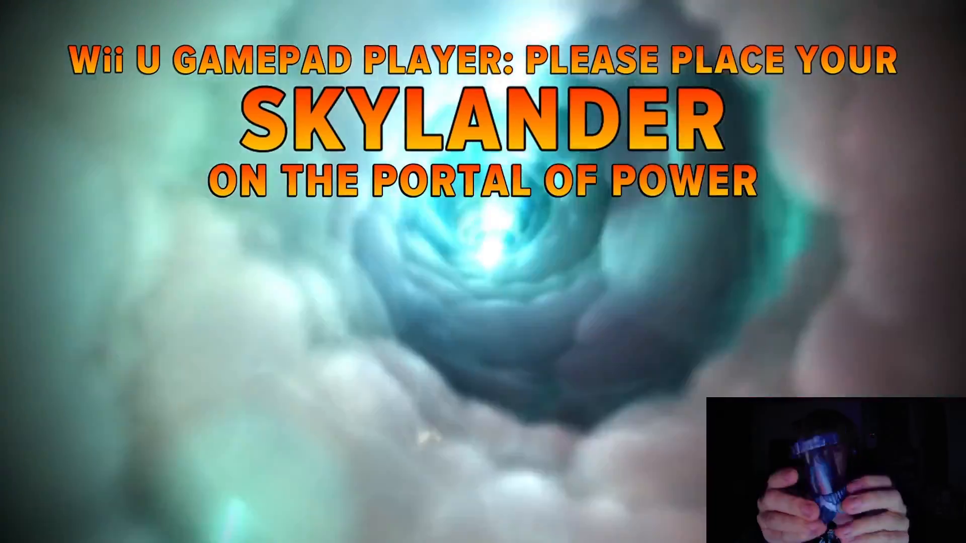